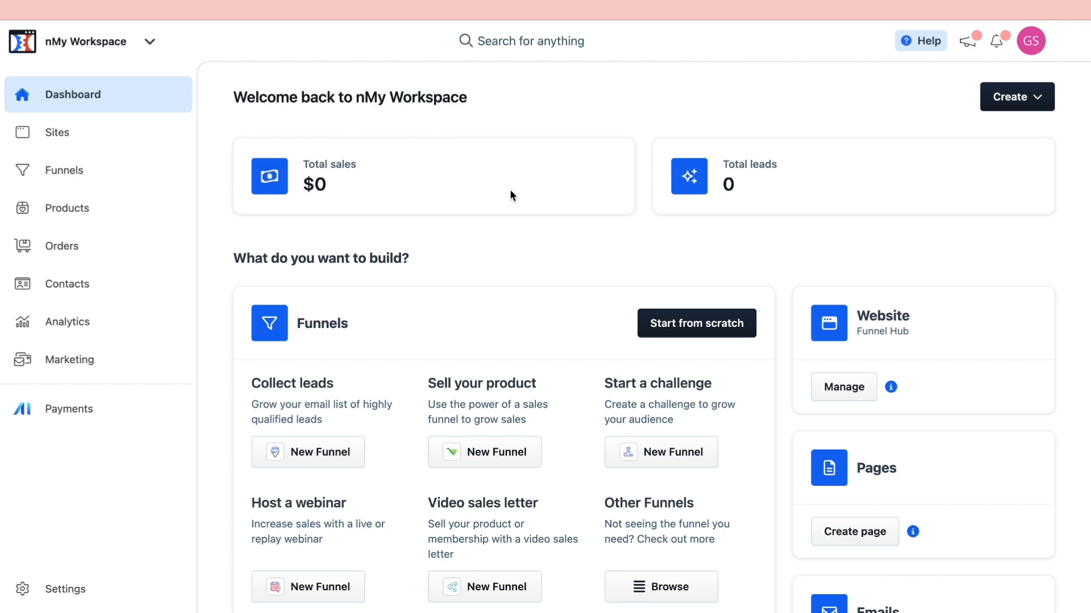
mouse_move(65, 590)
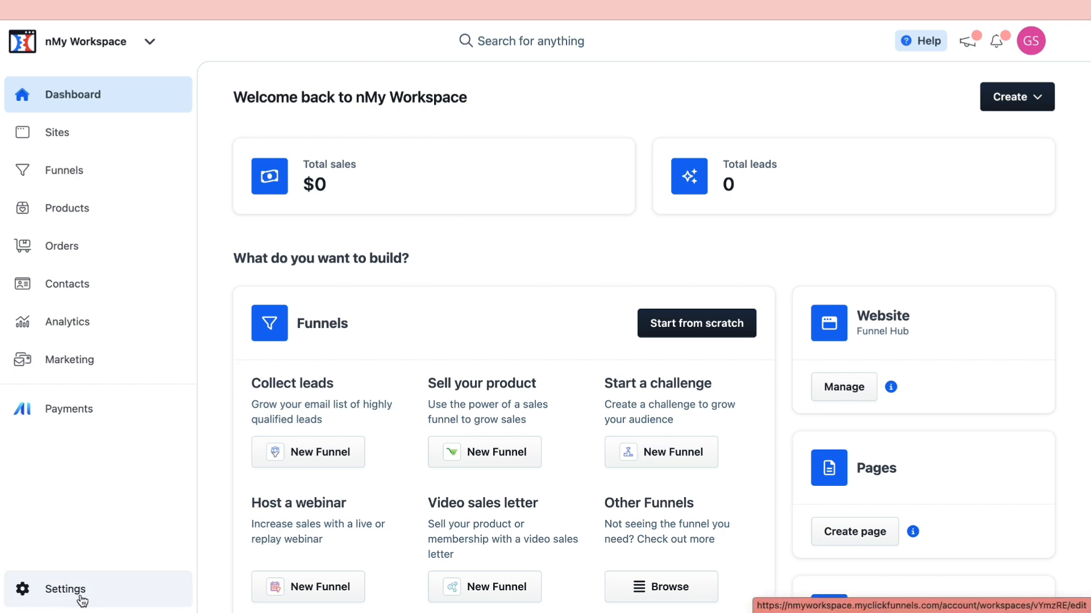
- Go to Settings to reach the MyClickFunnels.com Profile on the Subscriptions tab
click(65, 589)
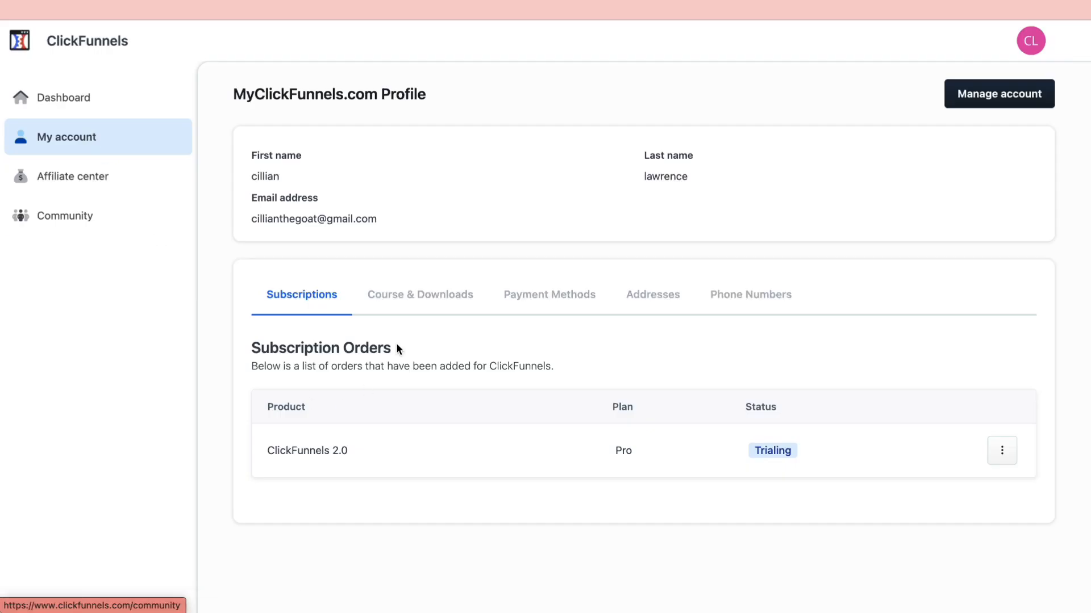
double_click(320, 348)
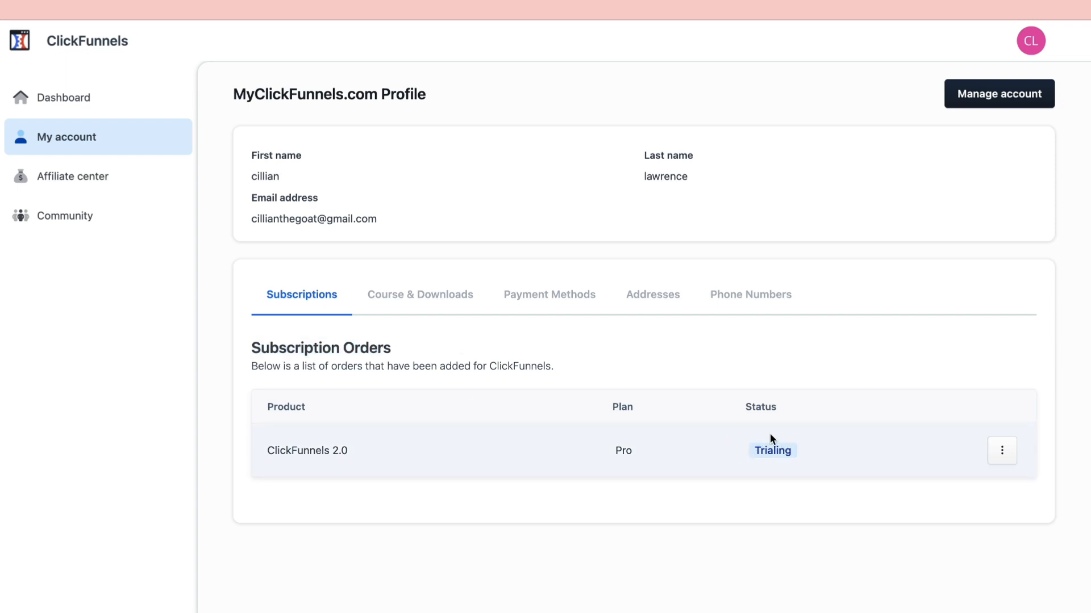
mouse_move(609, 459)
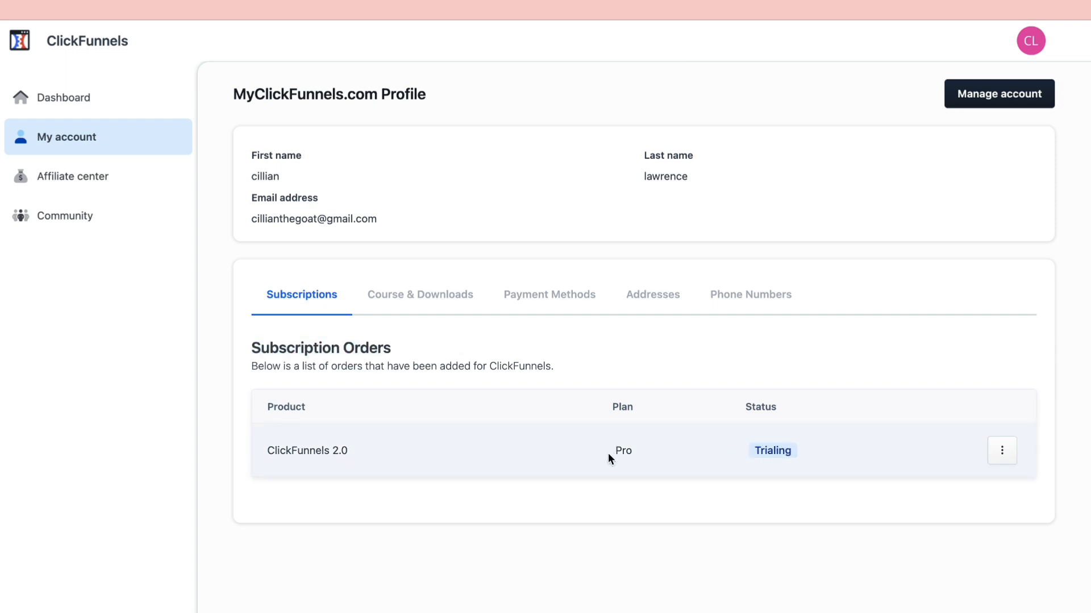
mouse_move(714, 453)
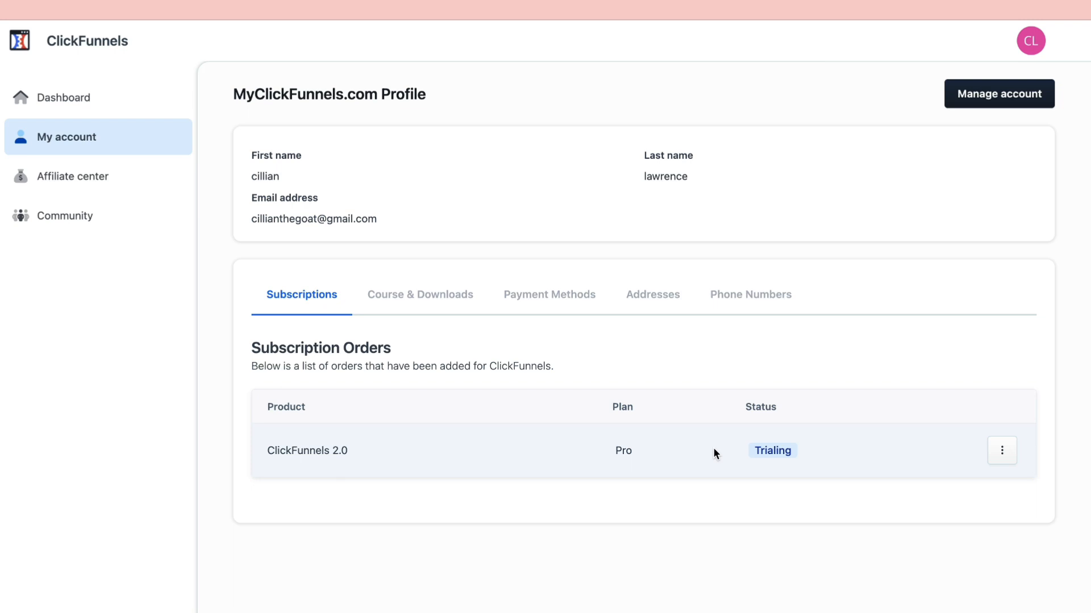
mouse_move(1002, 451)
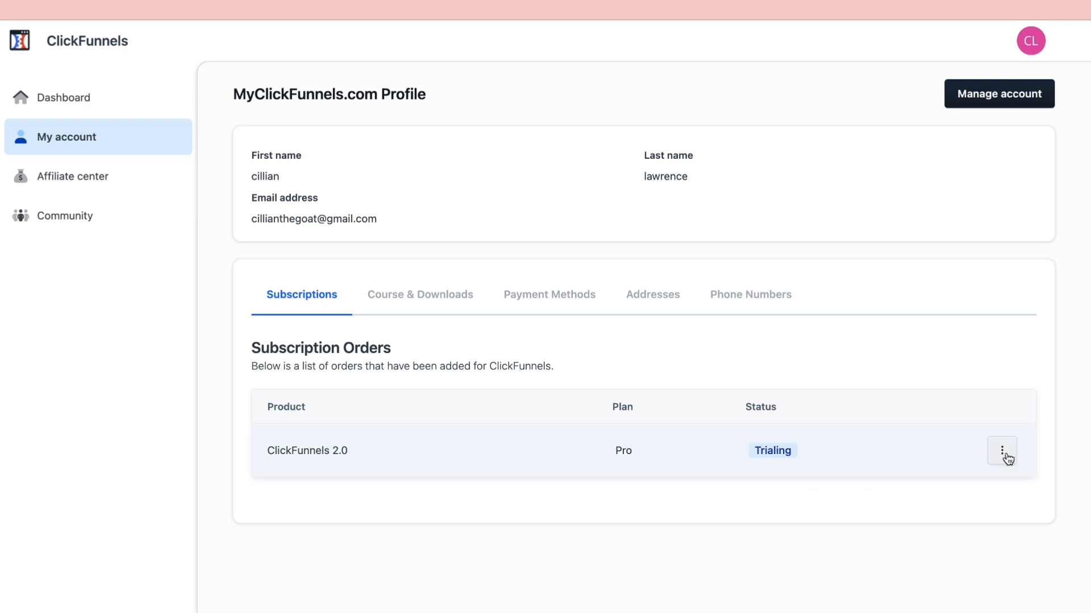
mouse_move(973, 543)
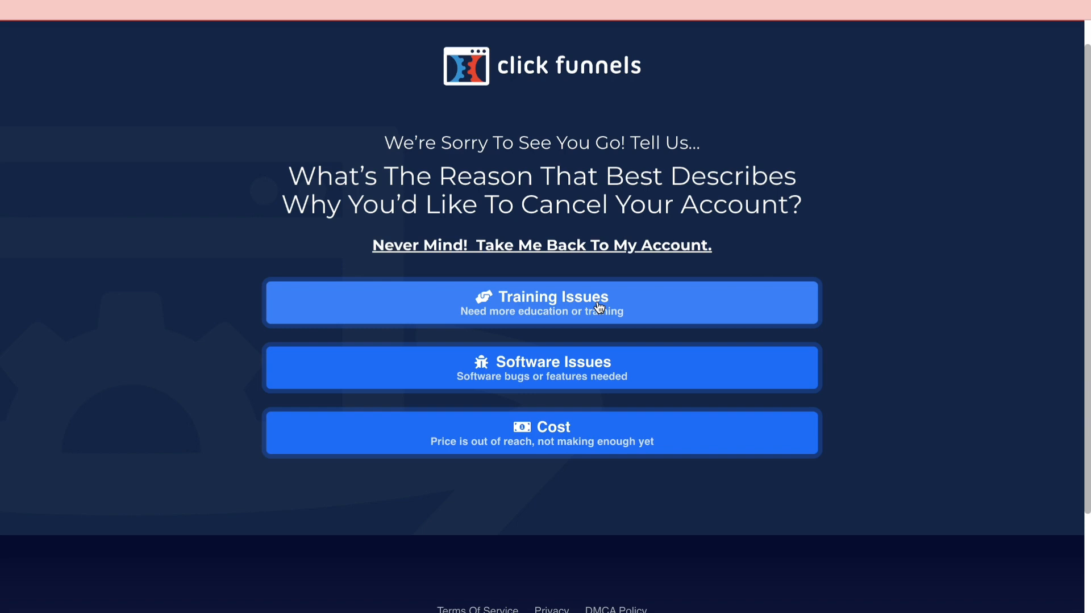
mouse_move(540, 442)
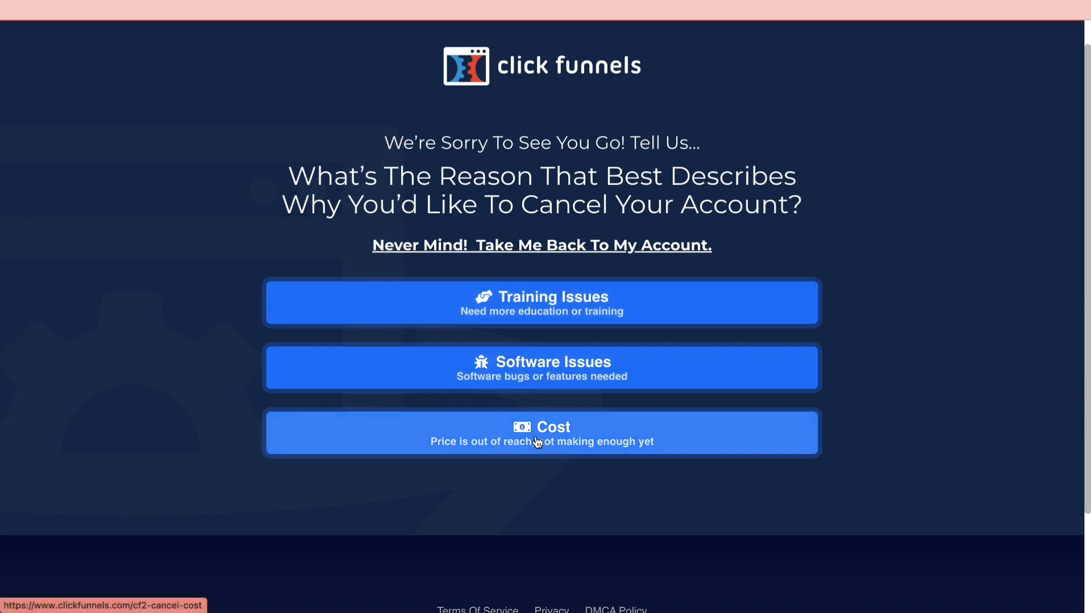
- Choose Cost as the cancel reason and continue past the pricing offer
click(541, 433)
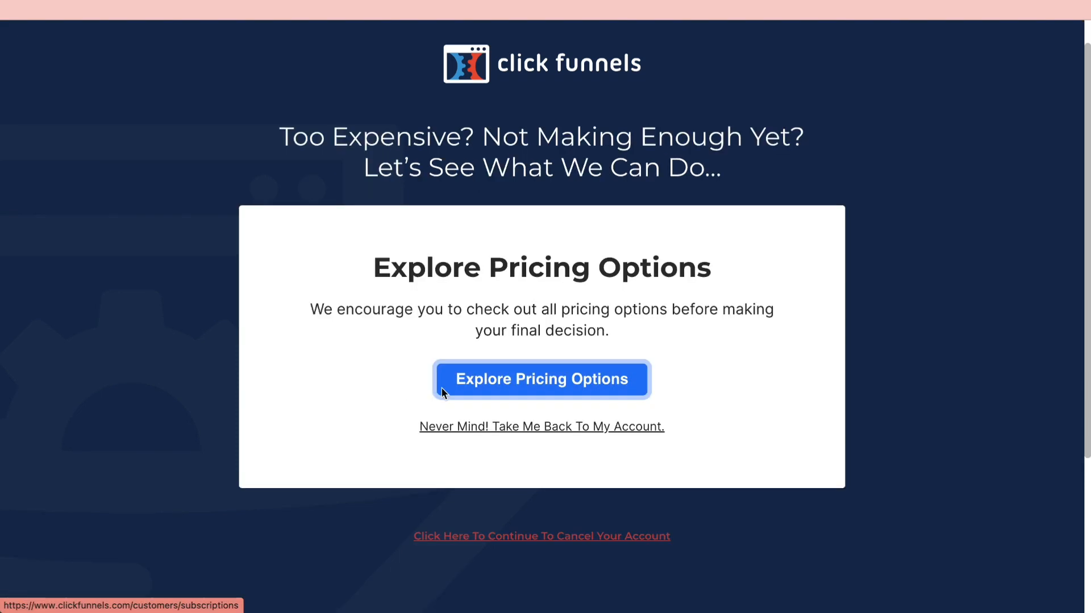
scroll(down, 3)
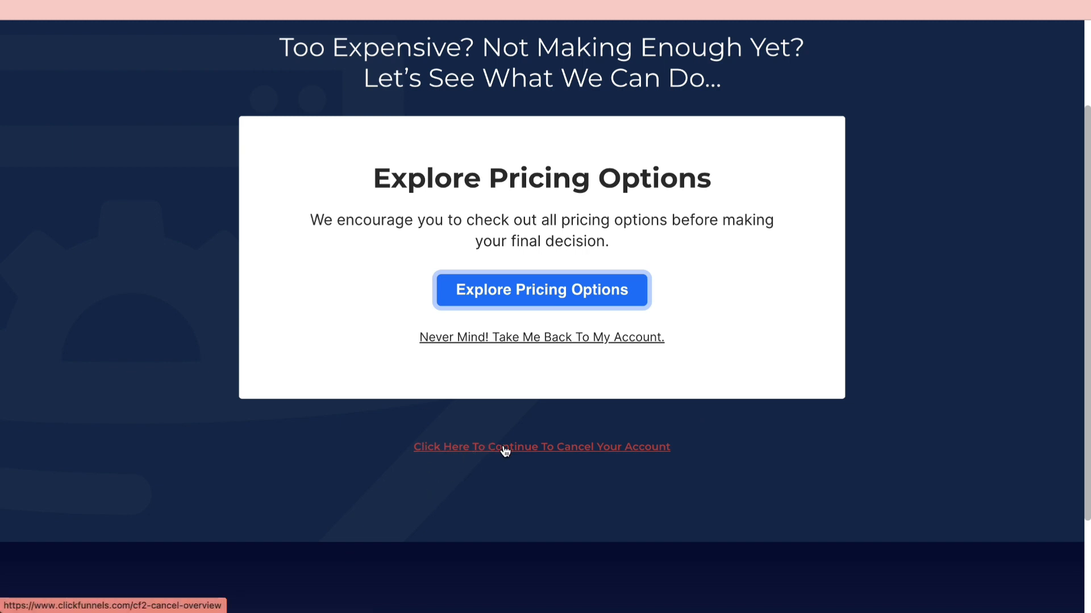
click(540, 447)
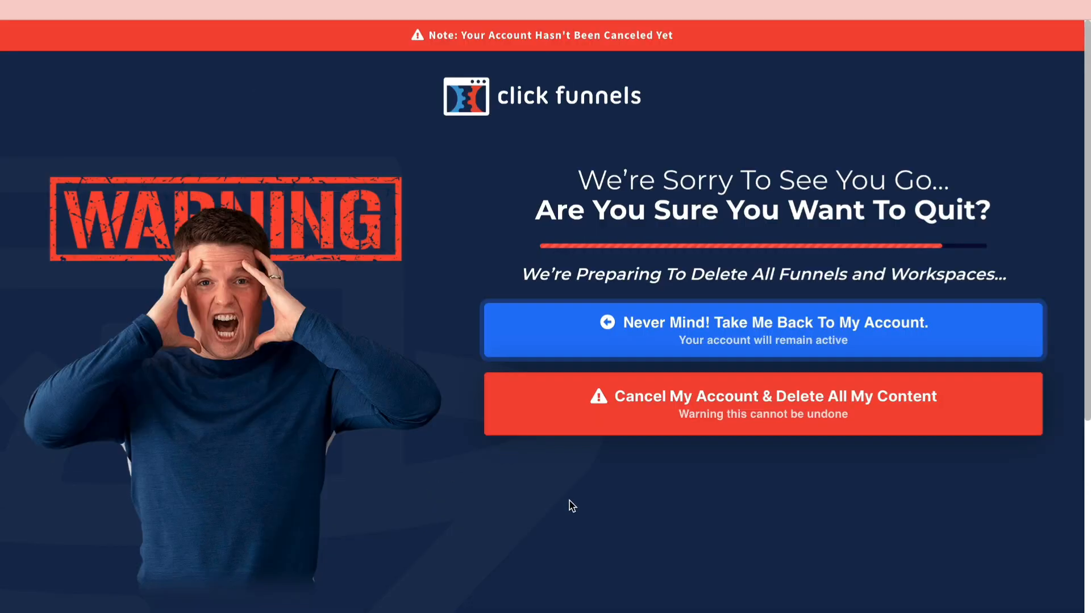
mouse_move(812, 401)
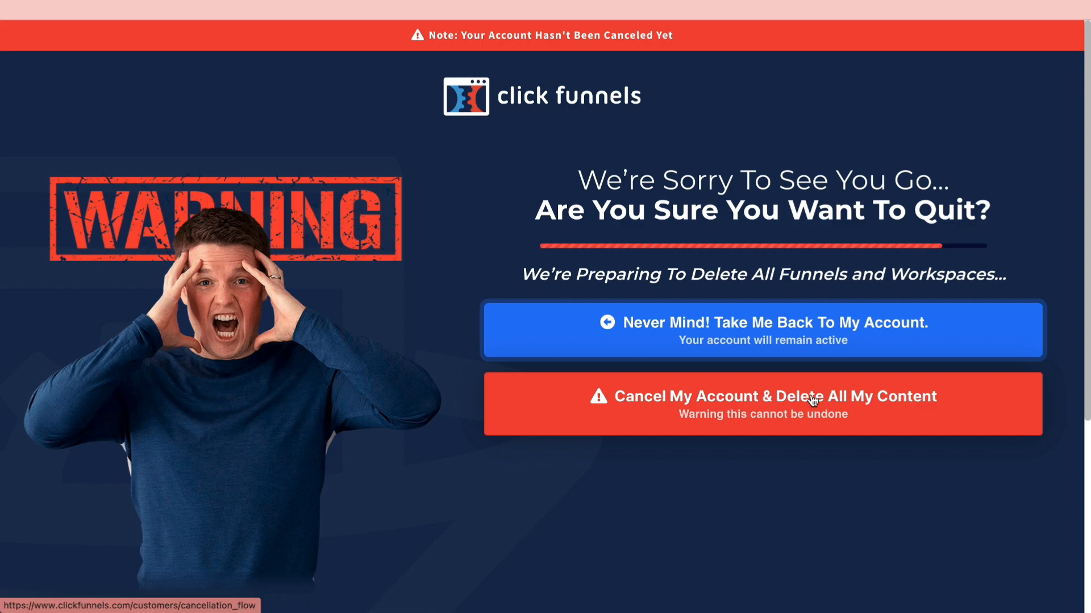
mouse_move(757, 432)
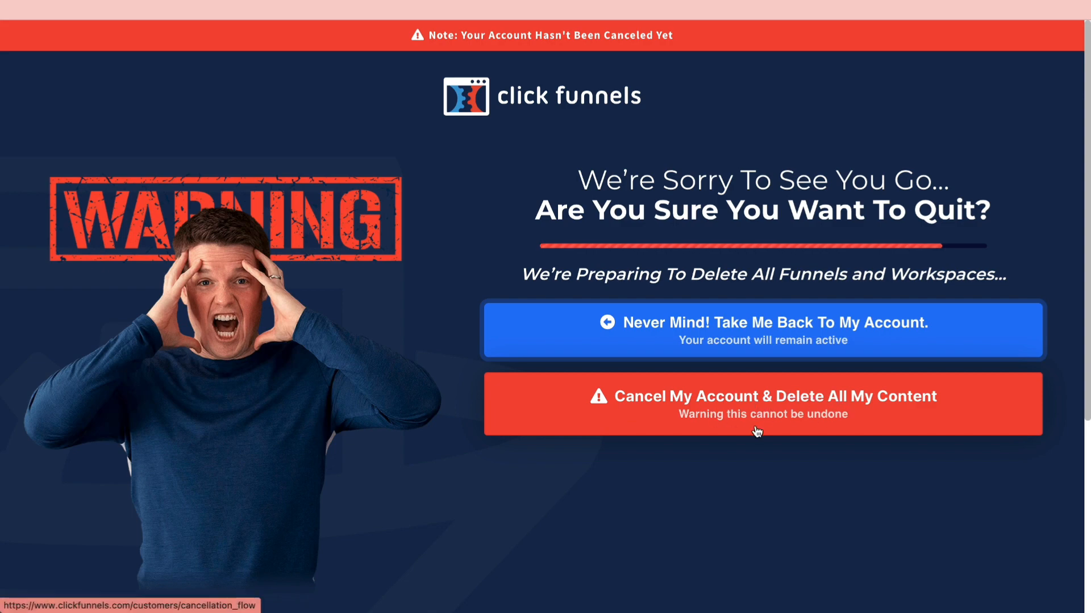
- Confirm Cancel My Account, select Too expensive, and submit the cancellation
click(761, 396)
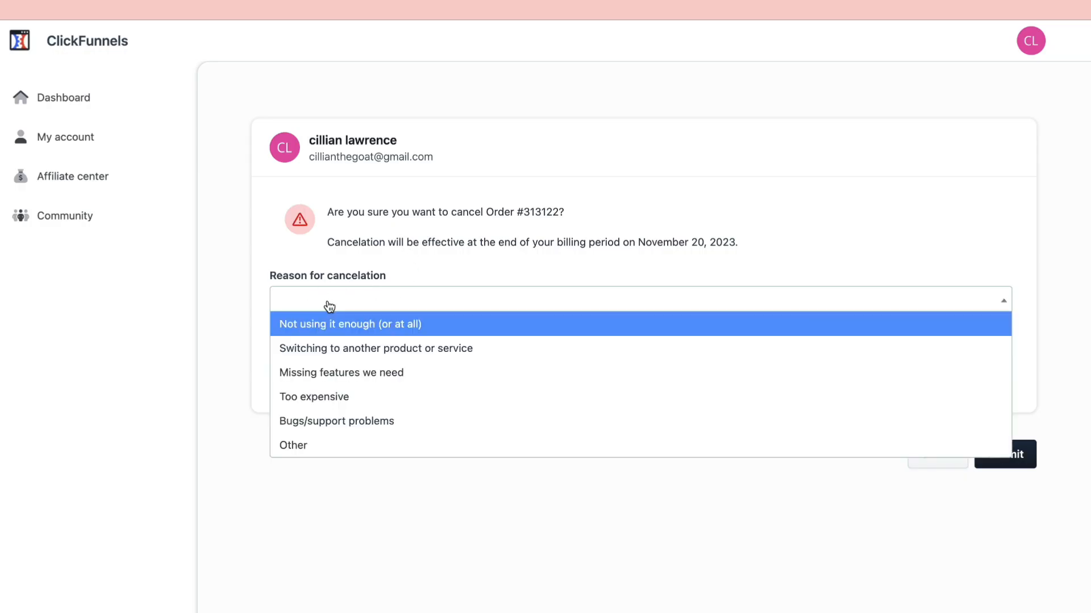
click(313, 396)
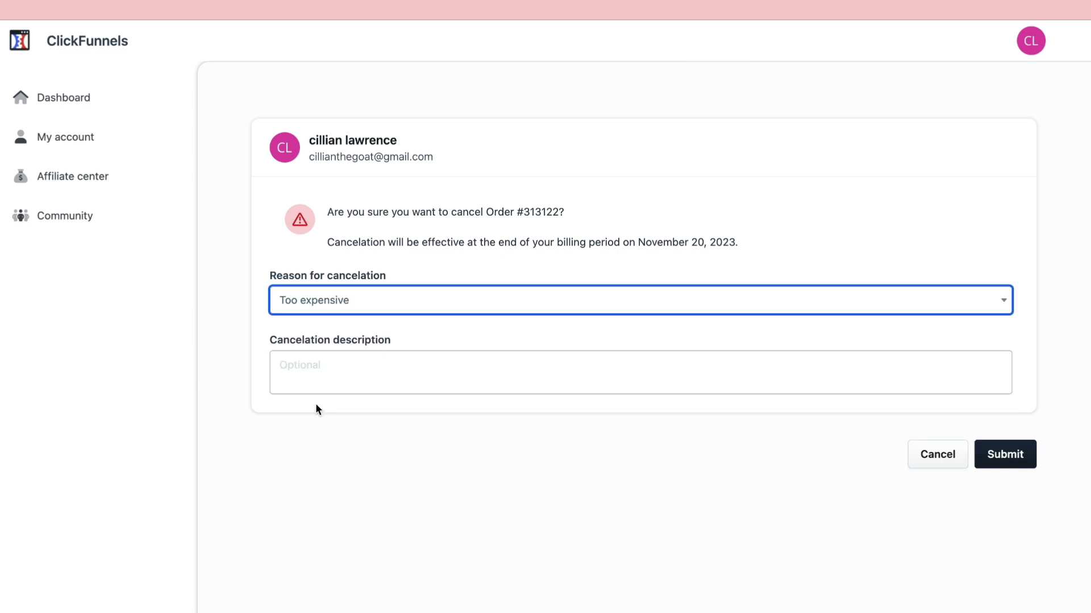
mouse_move(937, 440)
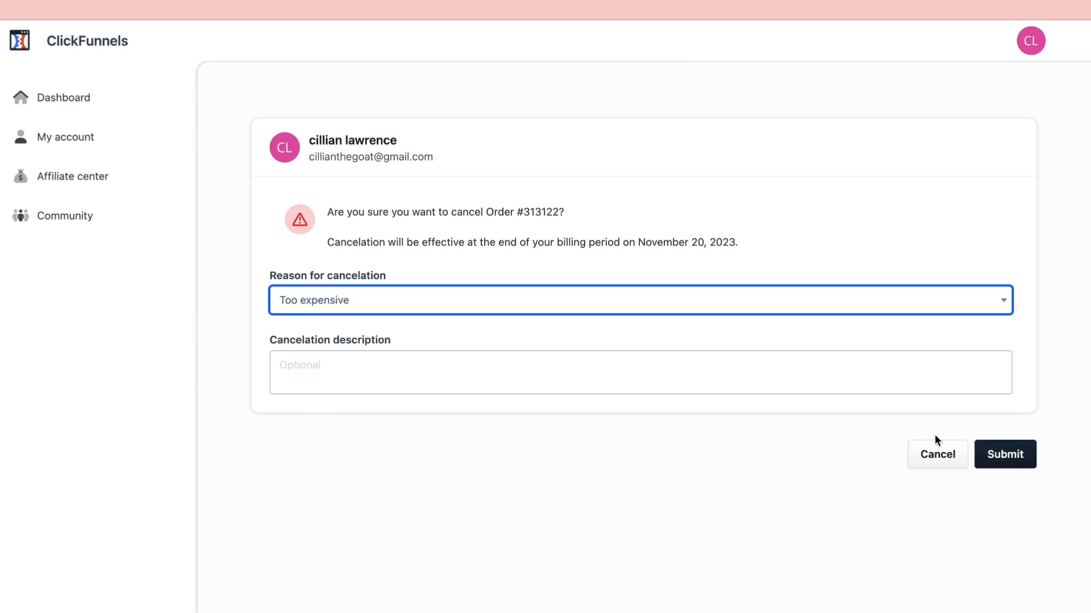
click(1005, 454)
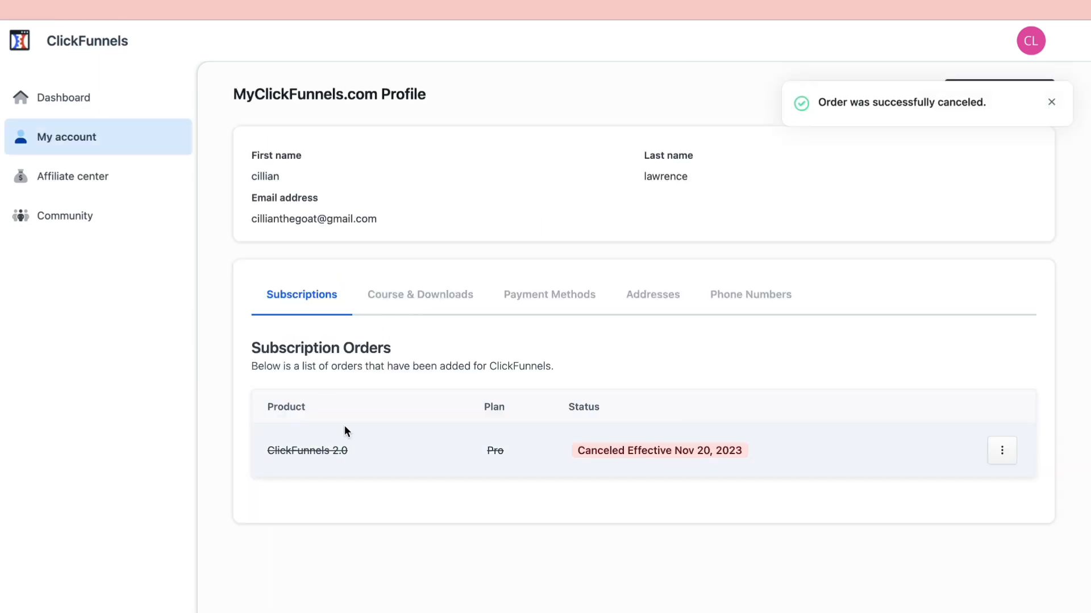
mouse_move(514, 360)
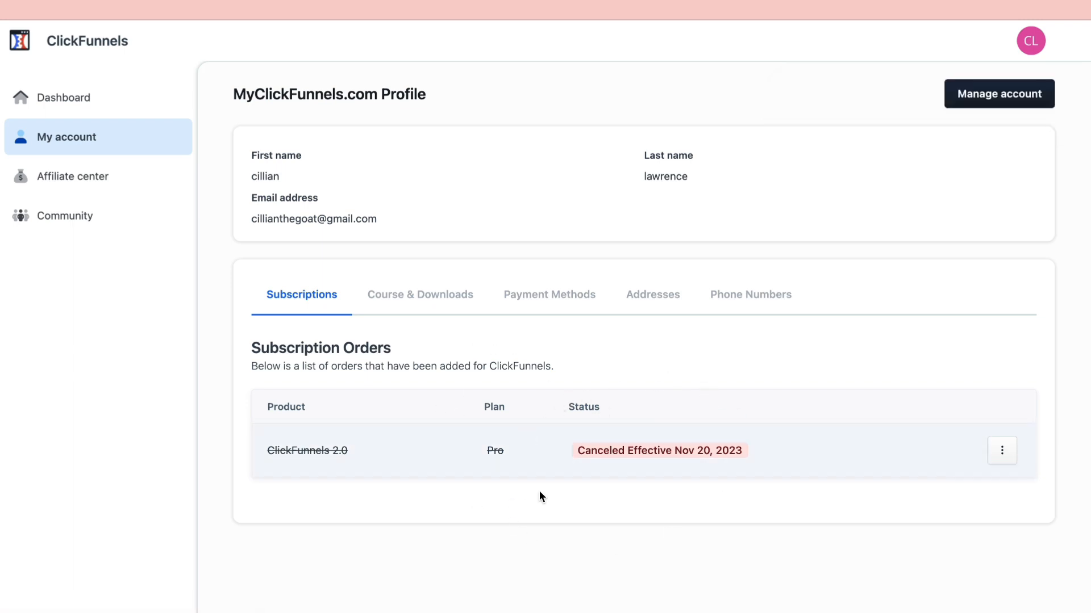
mouse_move(658, 513)
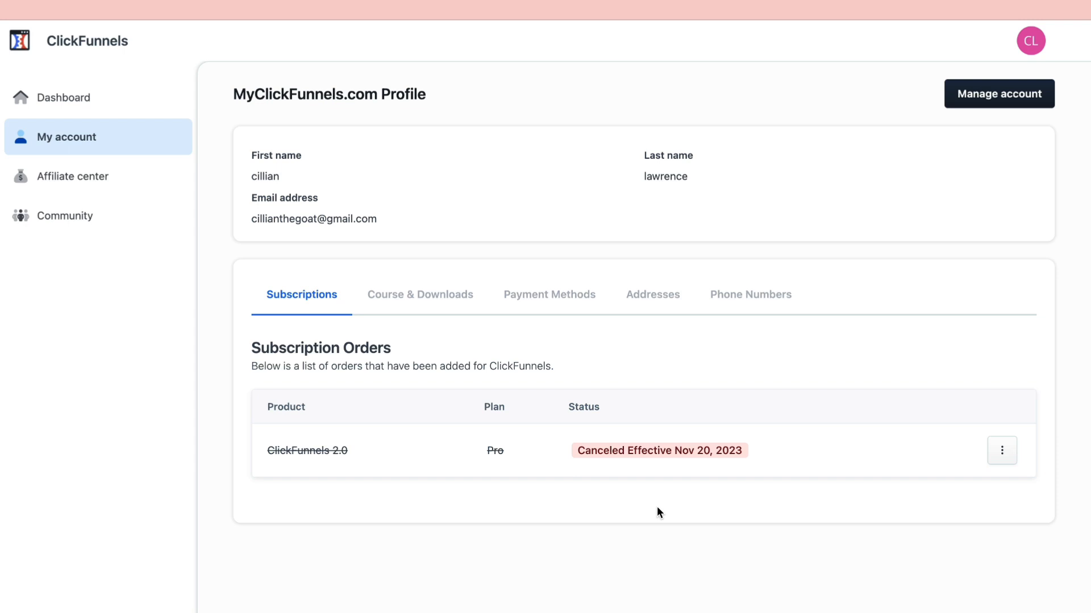
mouse_move(547, 358)
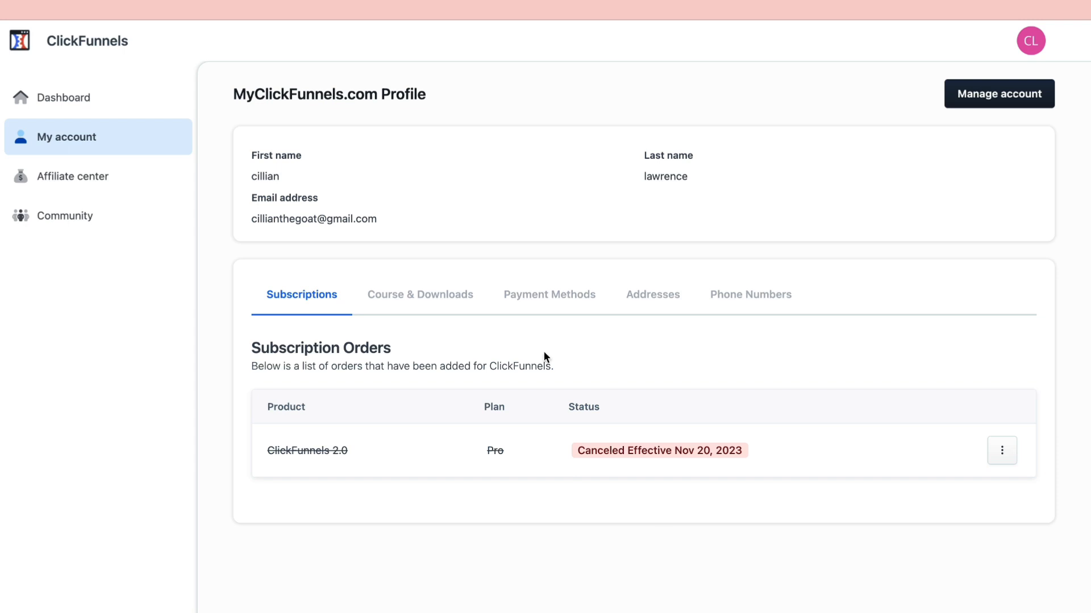